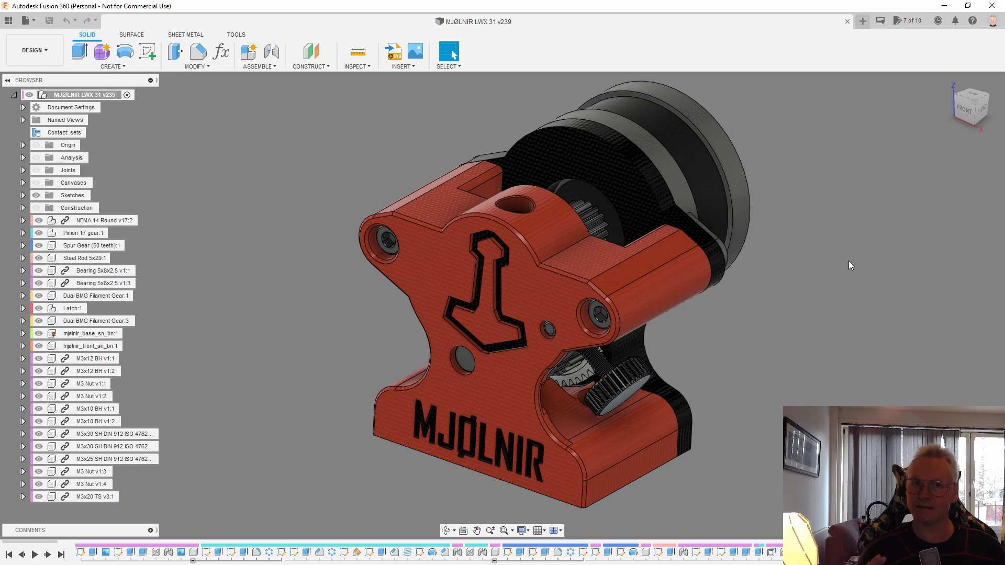
{"action": "mouse_move", "coordinate": [834, 286]}
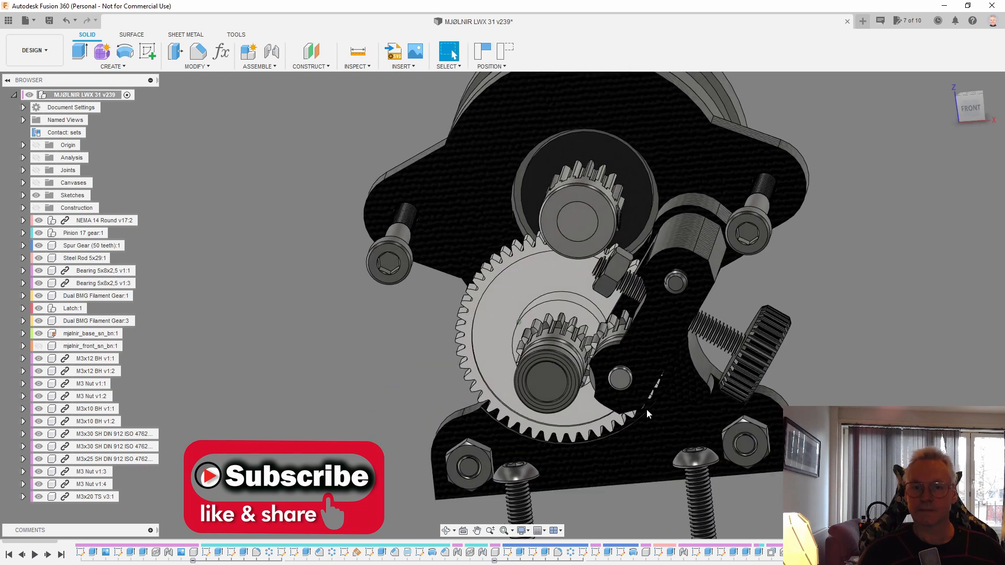
Hide the base, latch, NEMA motor and screws, leaving the pinion, spur gear and drive gears
{"action": "left_click", "coordinate": [91, 334]}
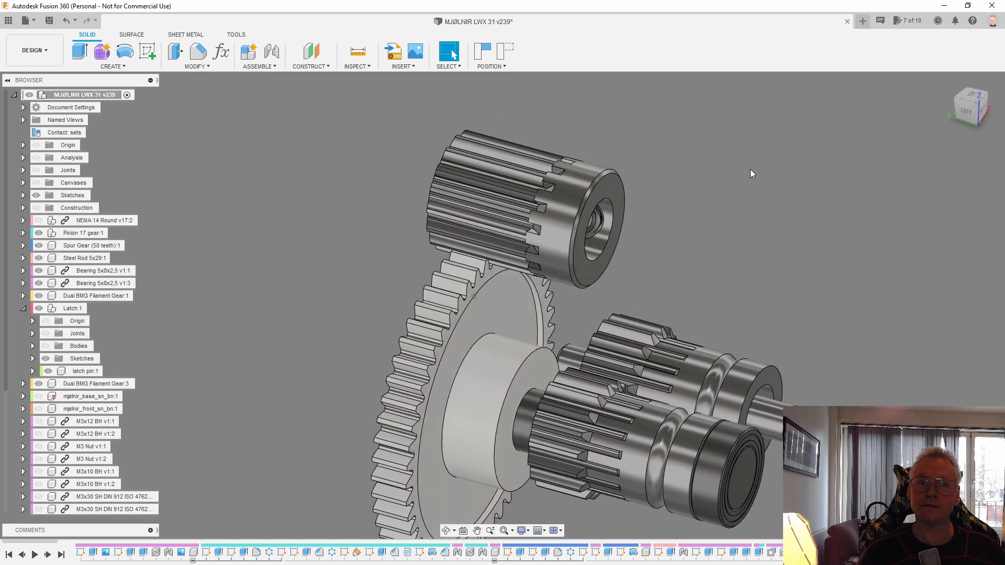
Show Latch:1 Bodies and mjolnir_base_sn_bn:1 again alongside the gears
{"action": "left_click", "coordinate": [91, 245]}
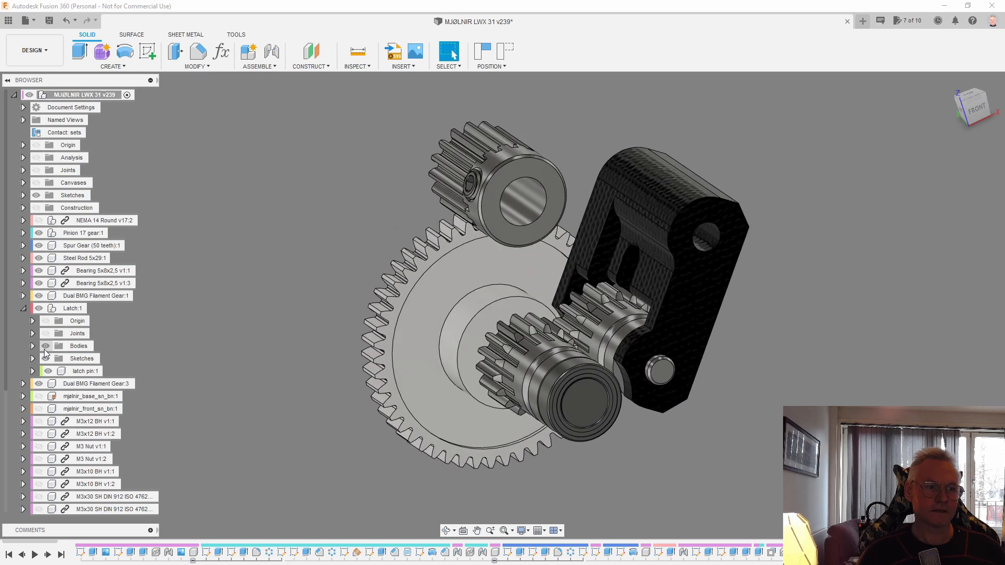
{"action": "left_click", "coordinate": [38, 396]}
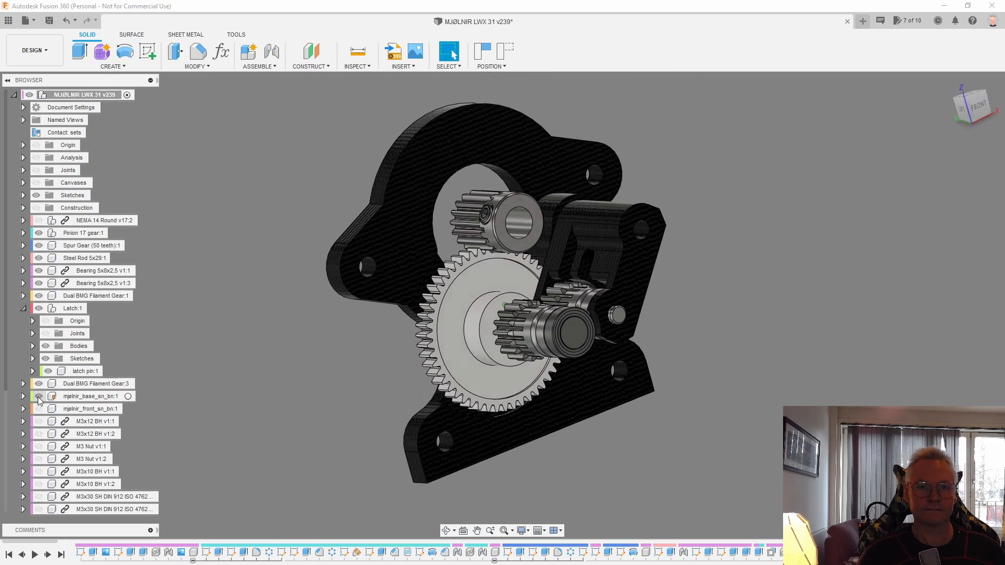